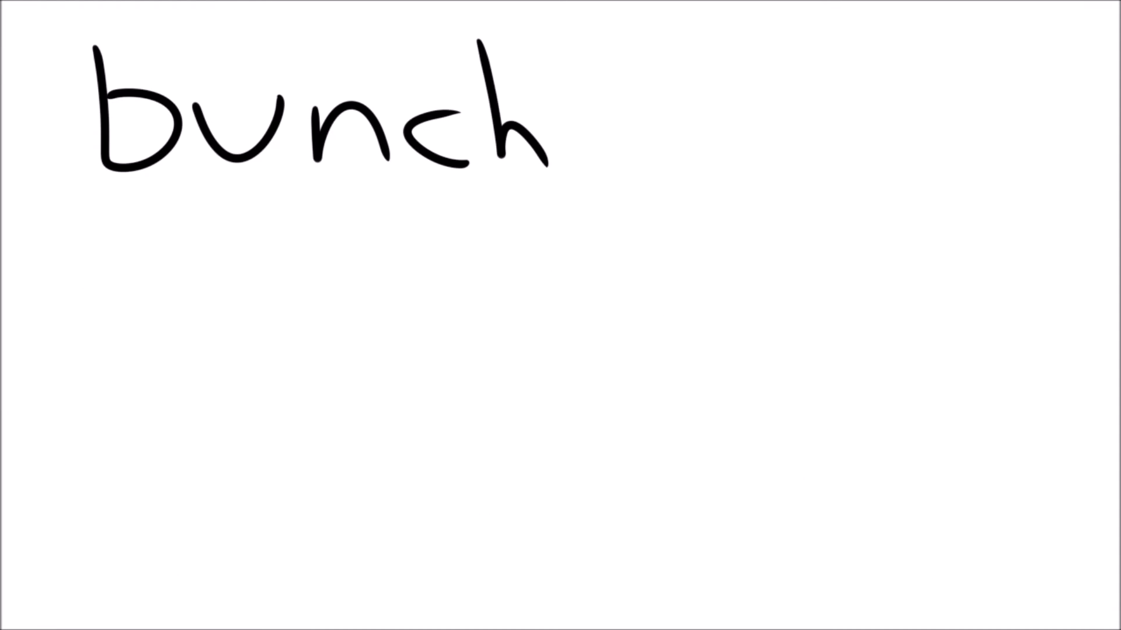
pyautogui.write('while drinking')
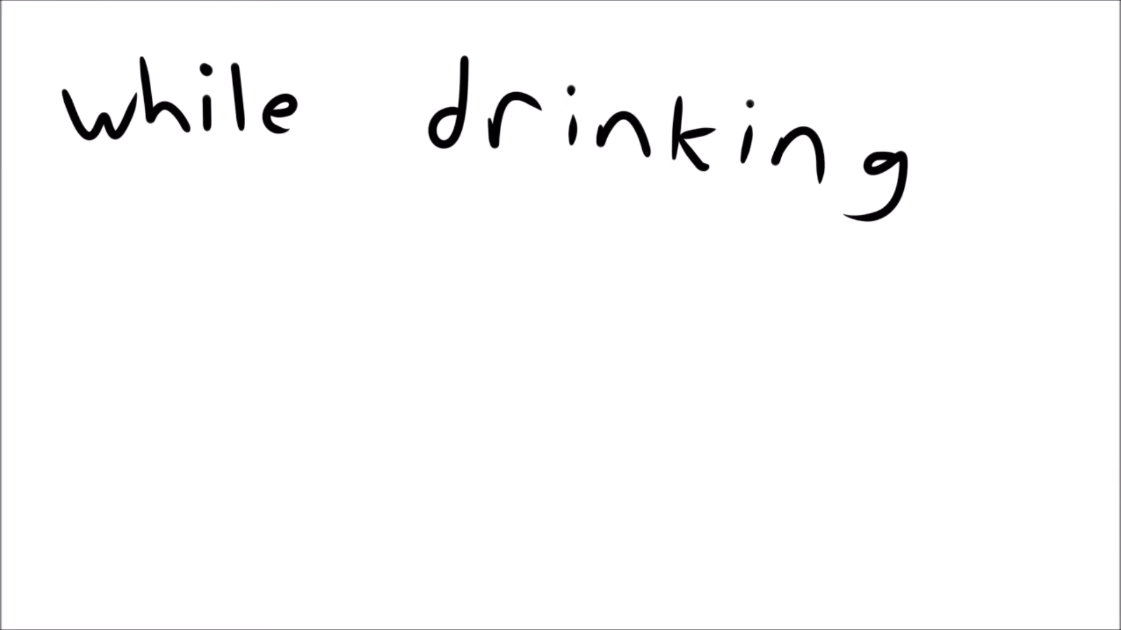